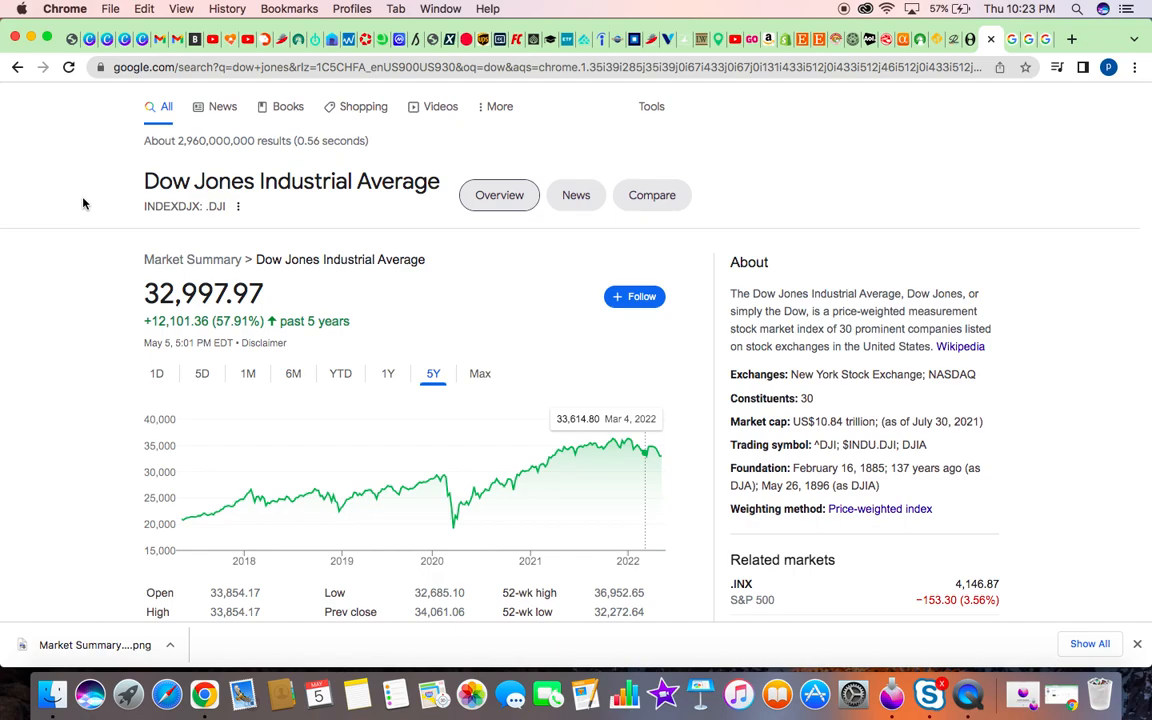
- View the Dow Jones chart's one-day and five-year ranges, then search for russia
{"action": "left_click", "coordinate": [156, 374]}
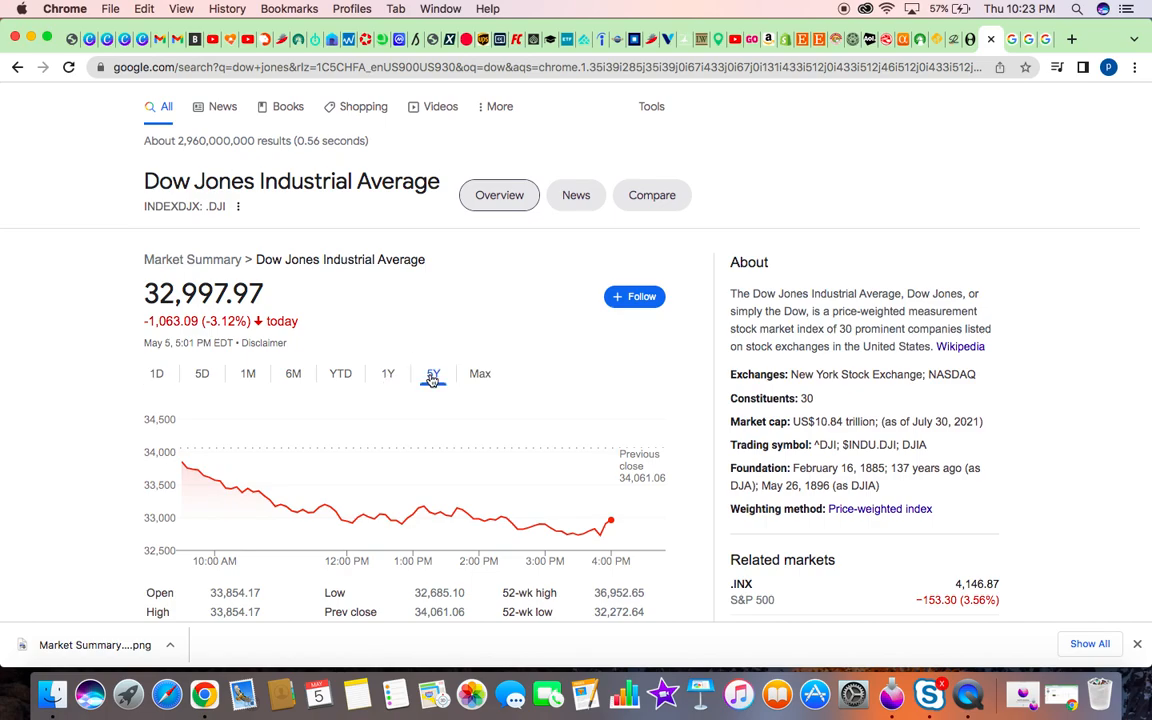
{"action": "left_click", "coordinate": [432, 374]}
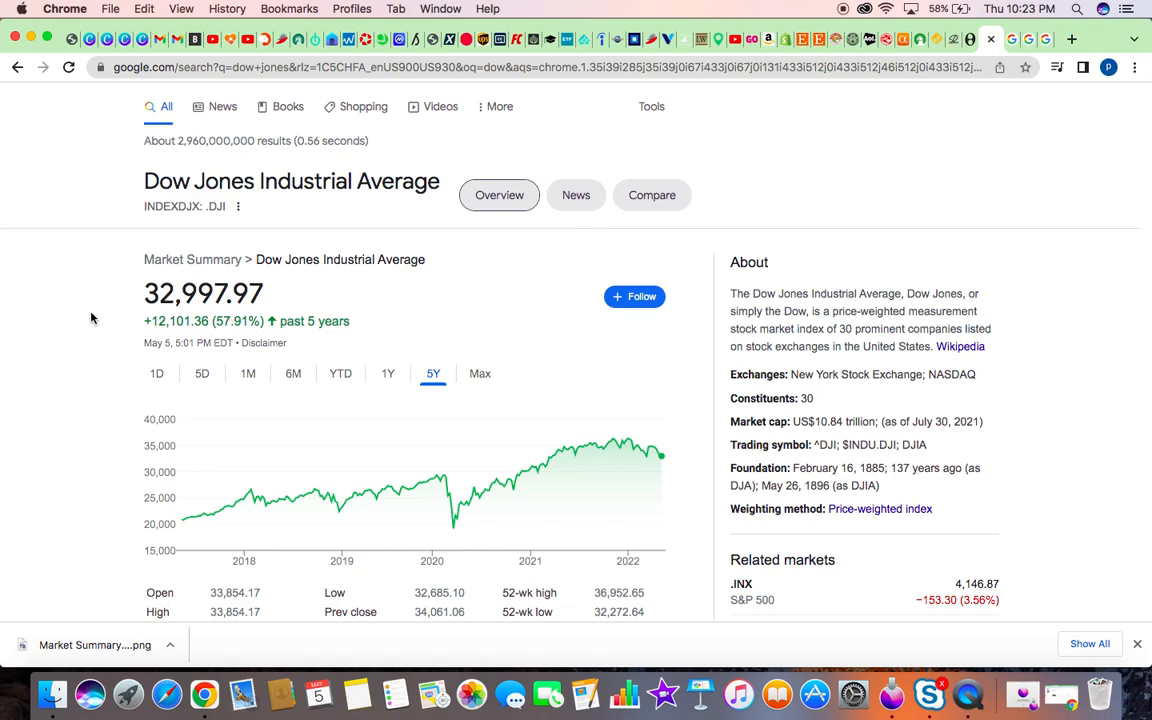
{"action": "mouse_move", "coordinate": [348, 480]}
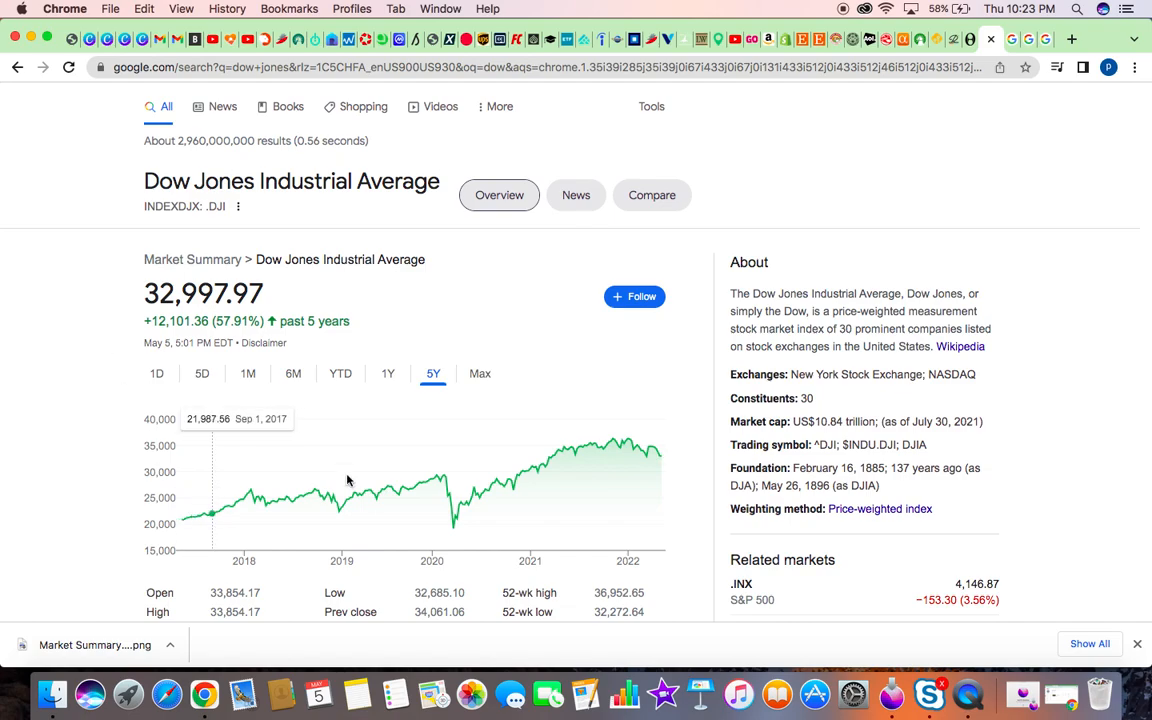
{"action": "mouse_move", "coordinate": [456, 472]}
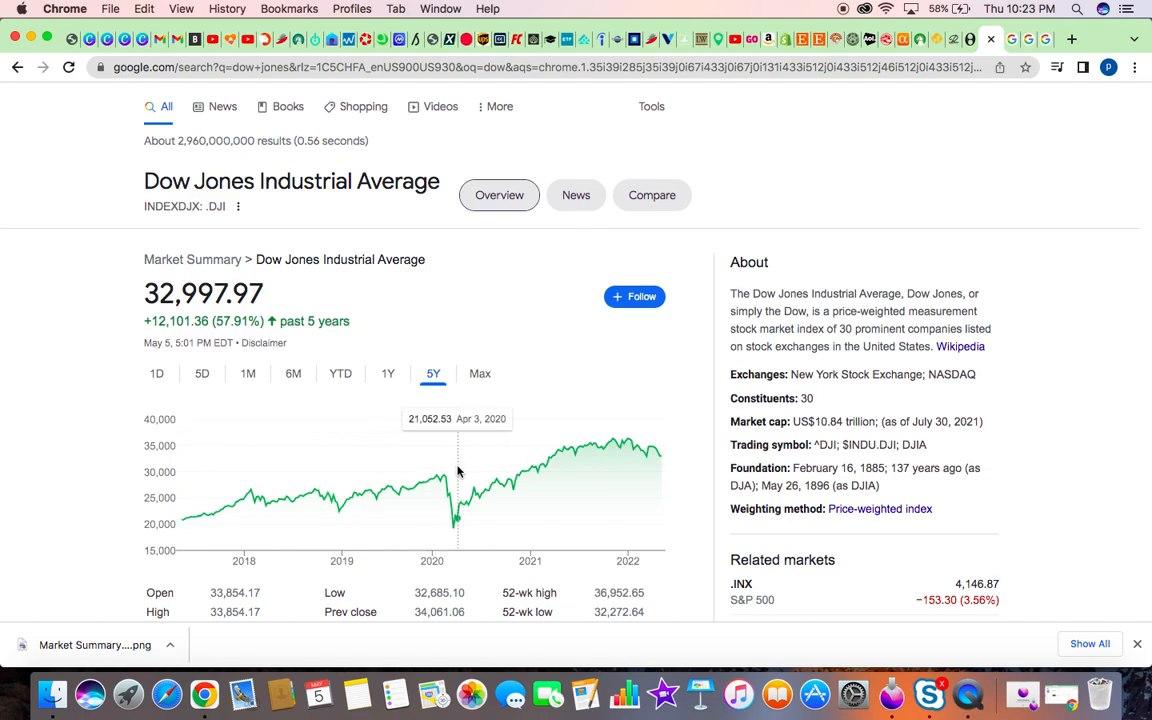
{"action": "mouse_move", "coordinate": [452, 480]}
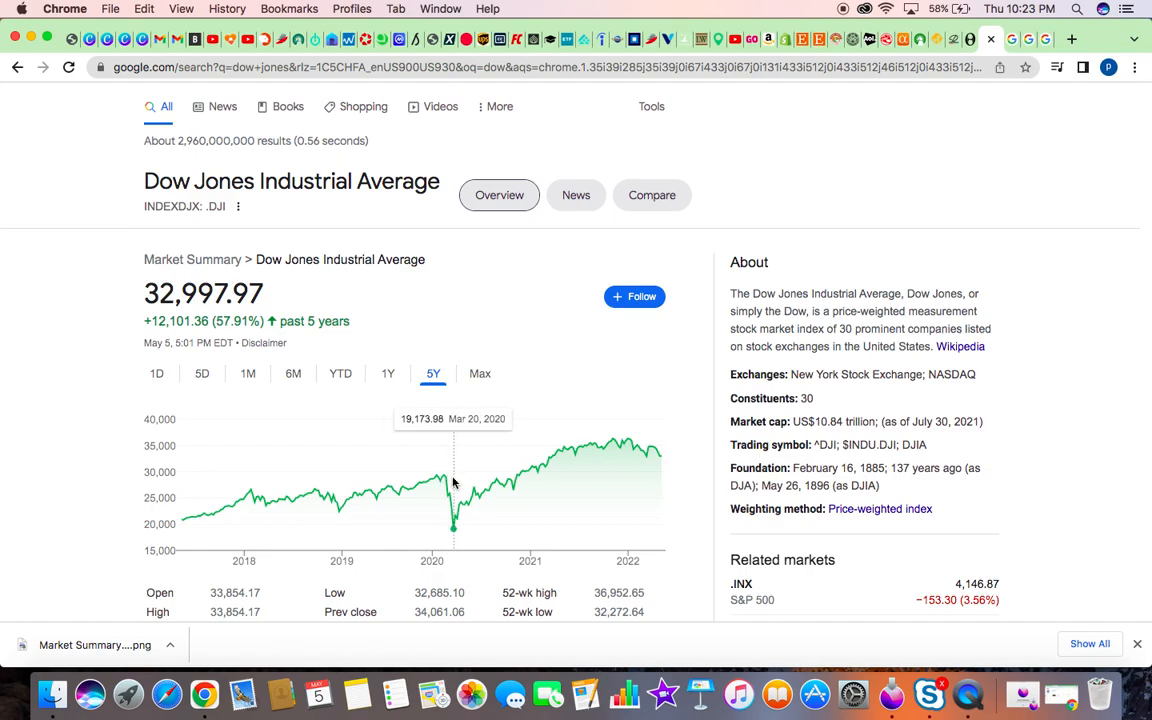
{"action": "mouse_move", "coordinate": [670, 452]}
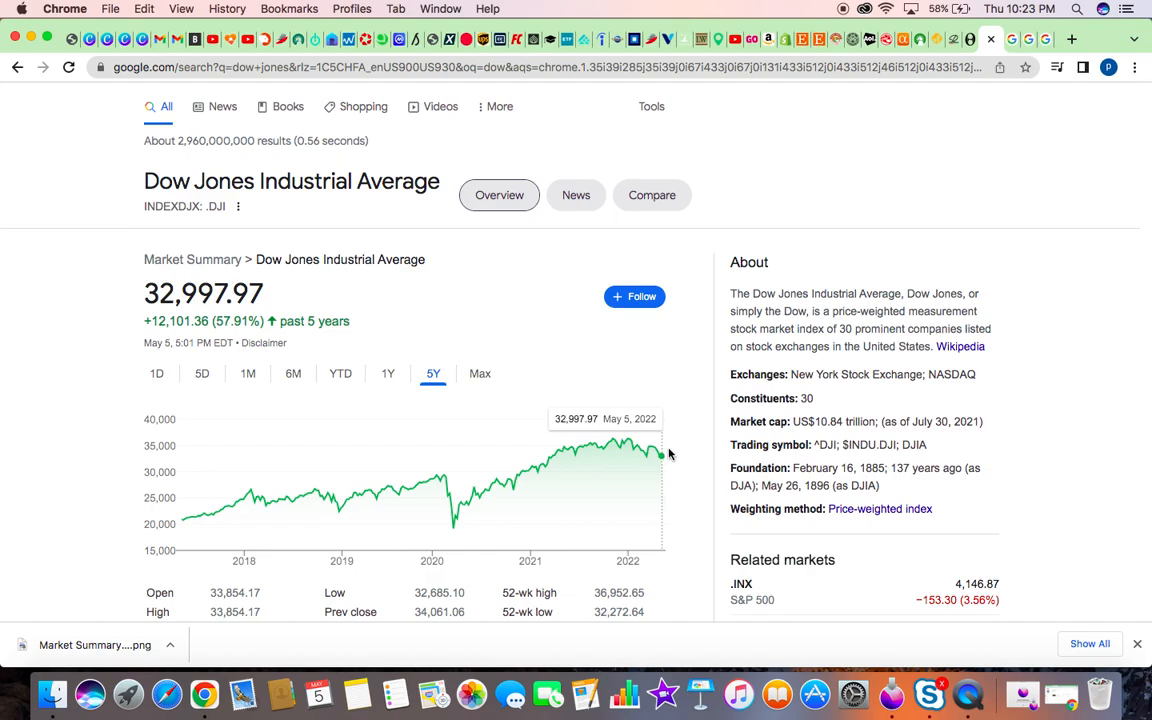
{"action": "mouse_move", "coordinate": [530, 476]}
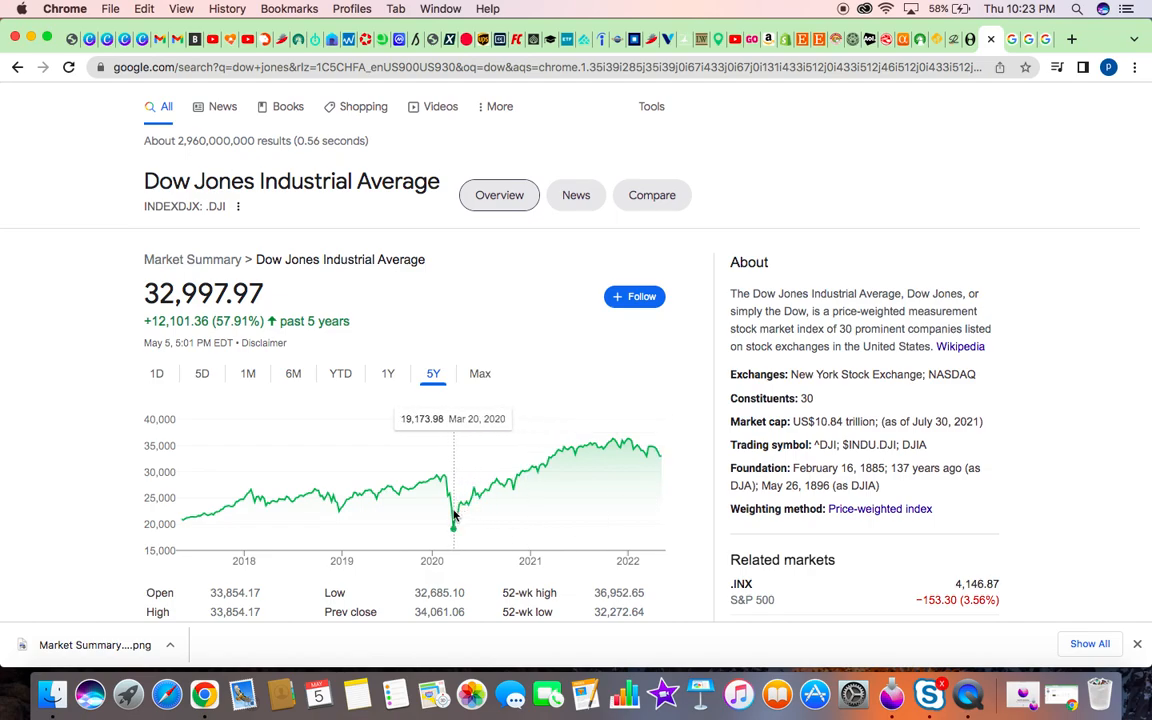
{"action": "mouse_move", "coordinate": [656, 448]}
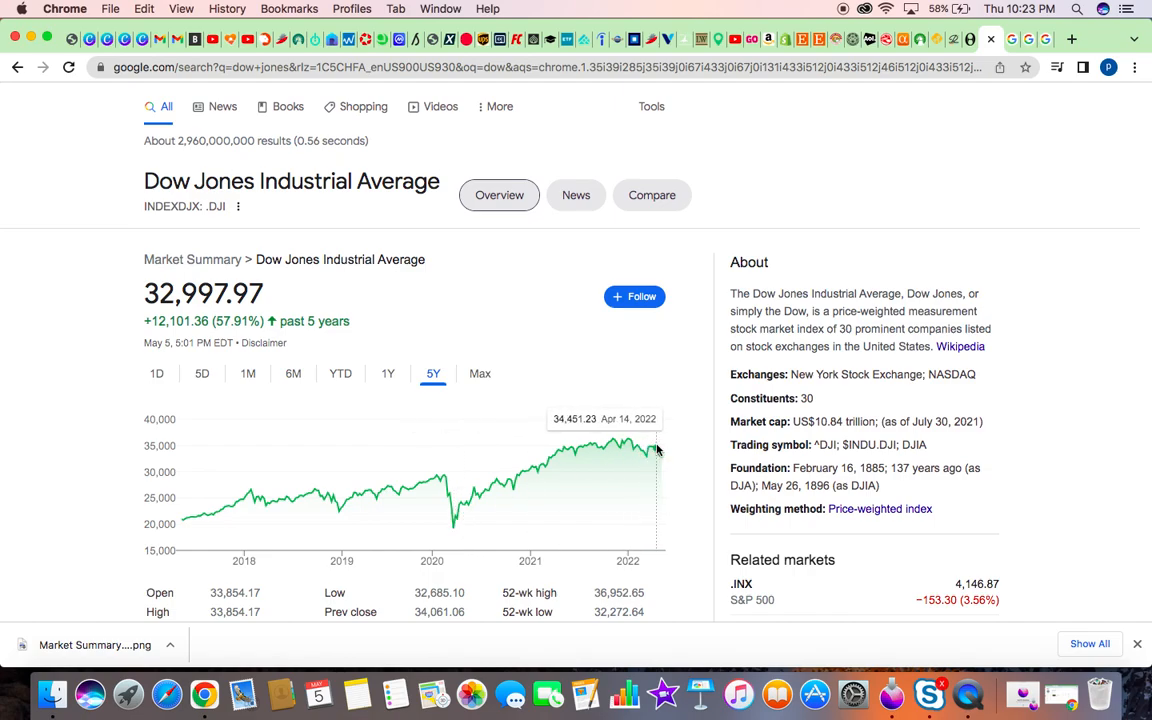
{"action": "mouse_move", "coordinate": [650, 458]}
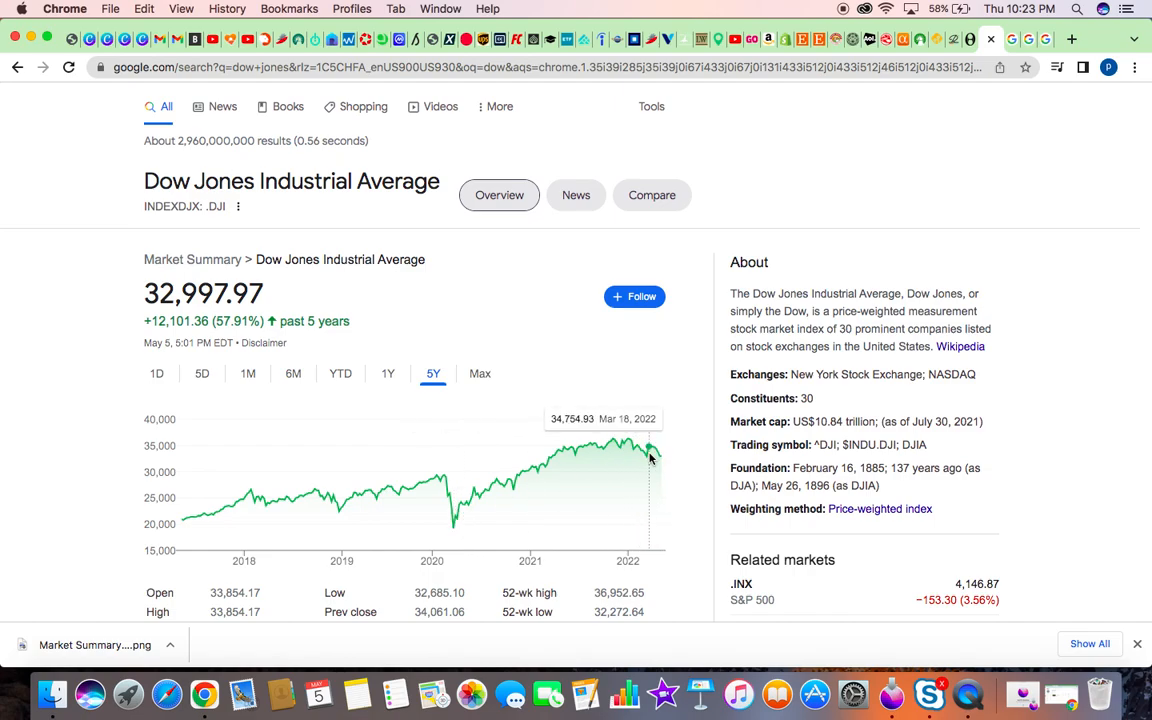
{"action": "mouse_move", "coordinate": [708, 442]}
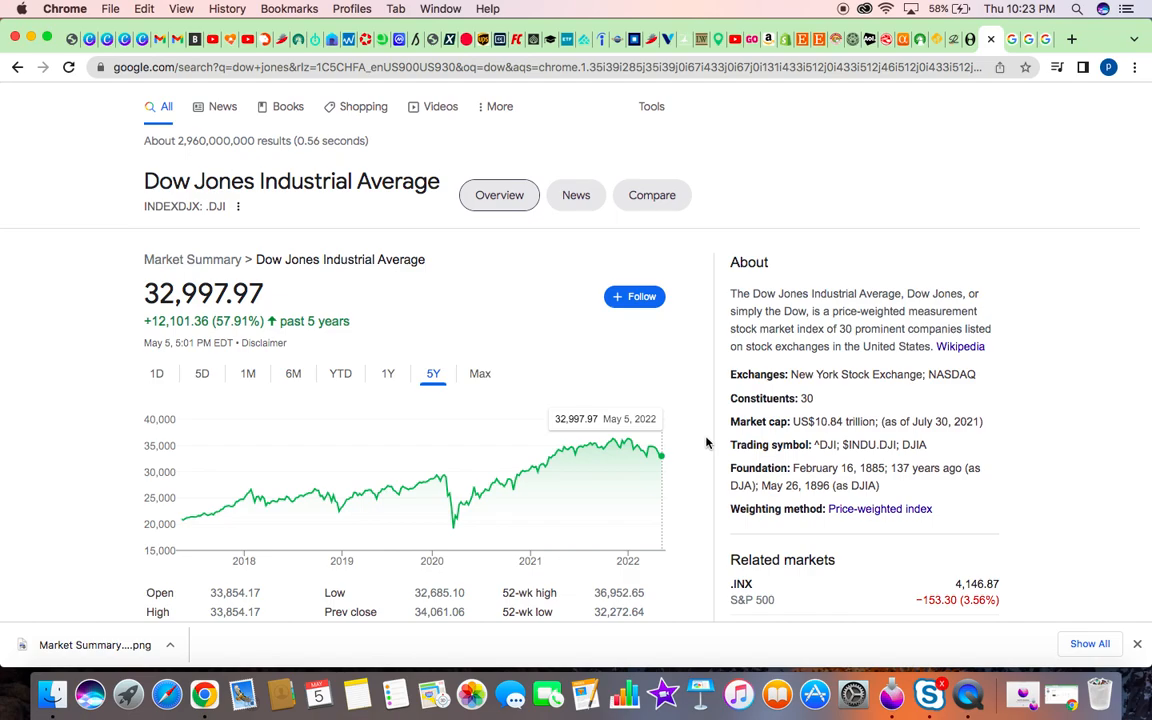
{"action": "mouse_move", "coordinate": [672, 396]}
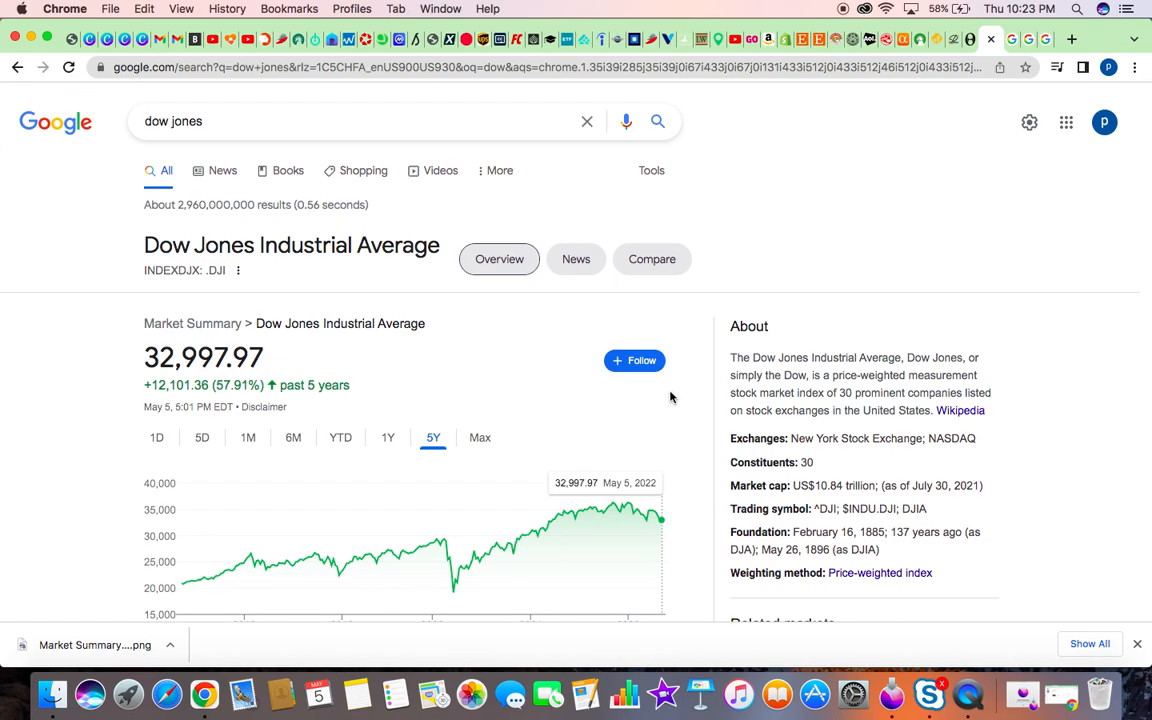
{"action": "mouse_move", "coordinate": [824, 252]}
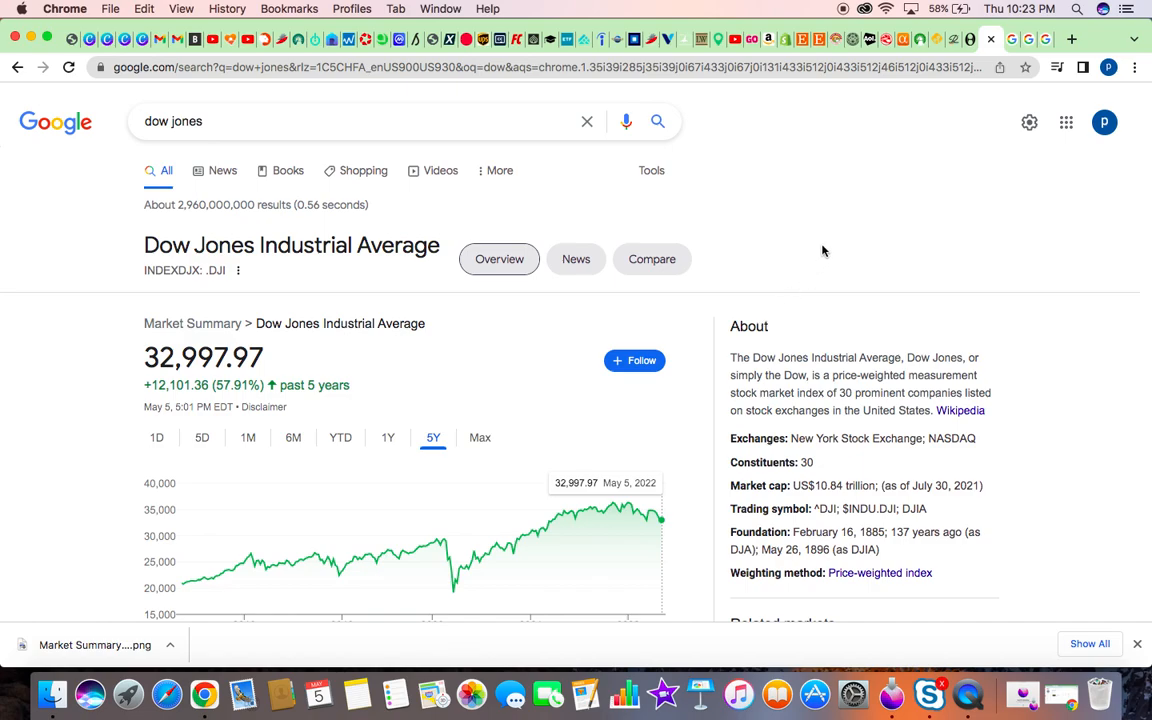
{"action": "mouse_move", "coordinate": [922, 236]}
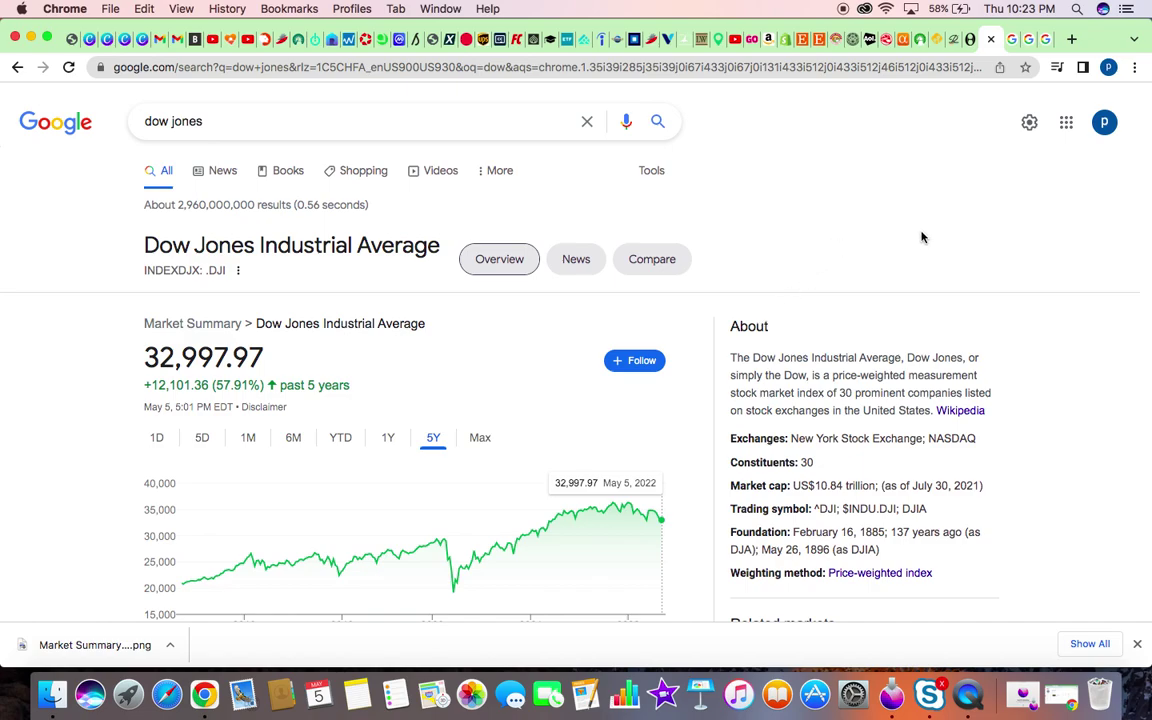
{"action": "mouse_move", "coordinate": [1012, 40]}
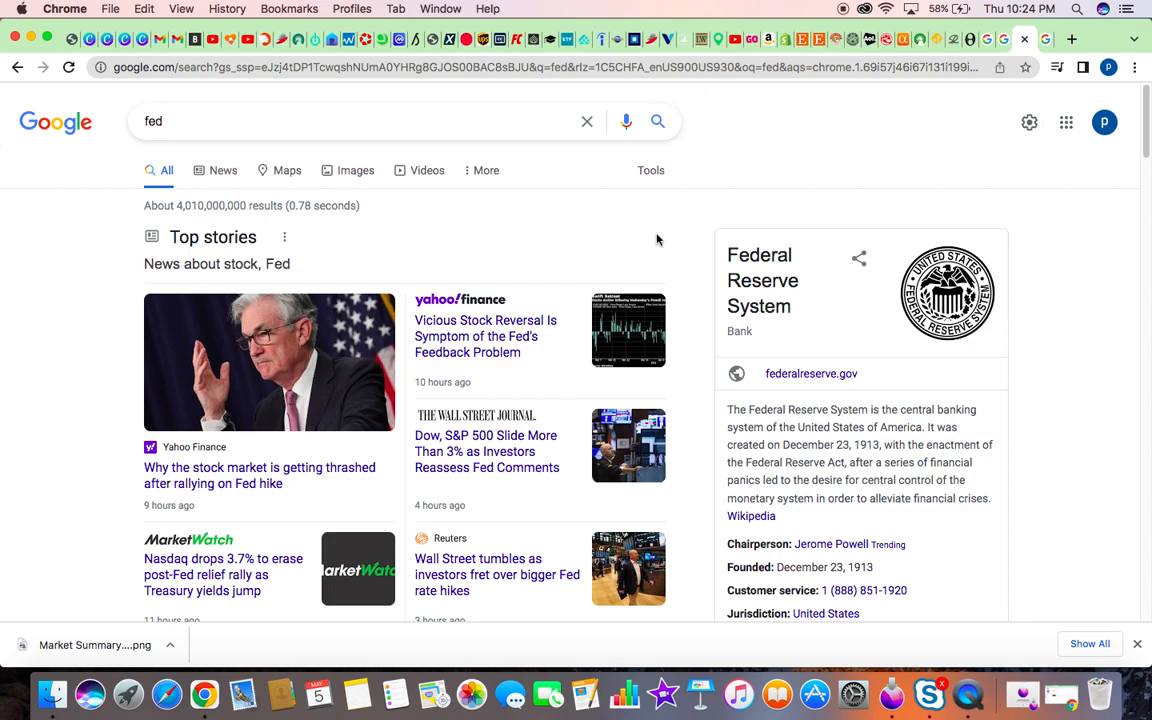
{"action": "type", "text": "russia"}
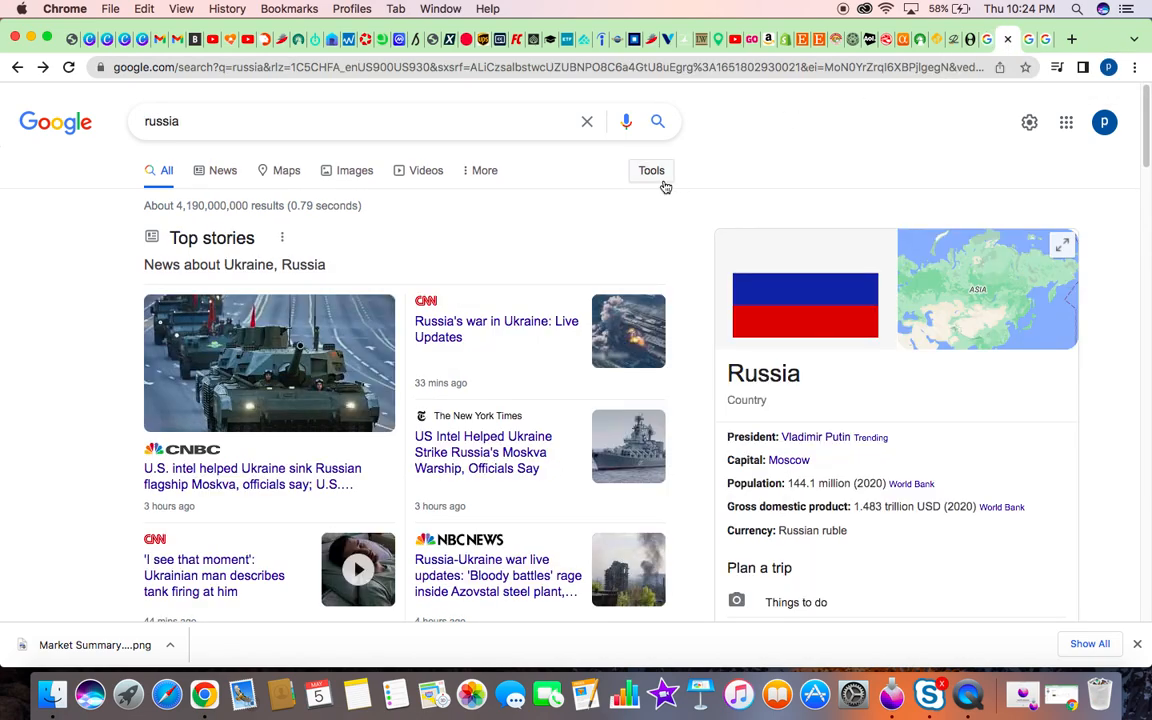
{"action": "mouse_move", "coordinate": [608, 232]}
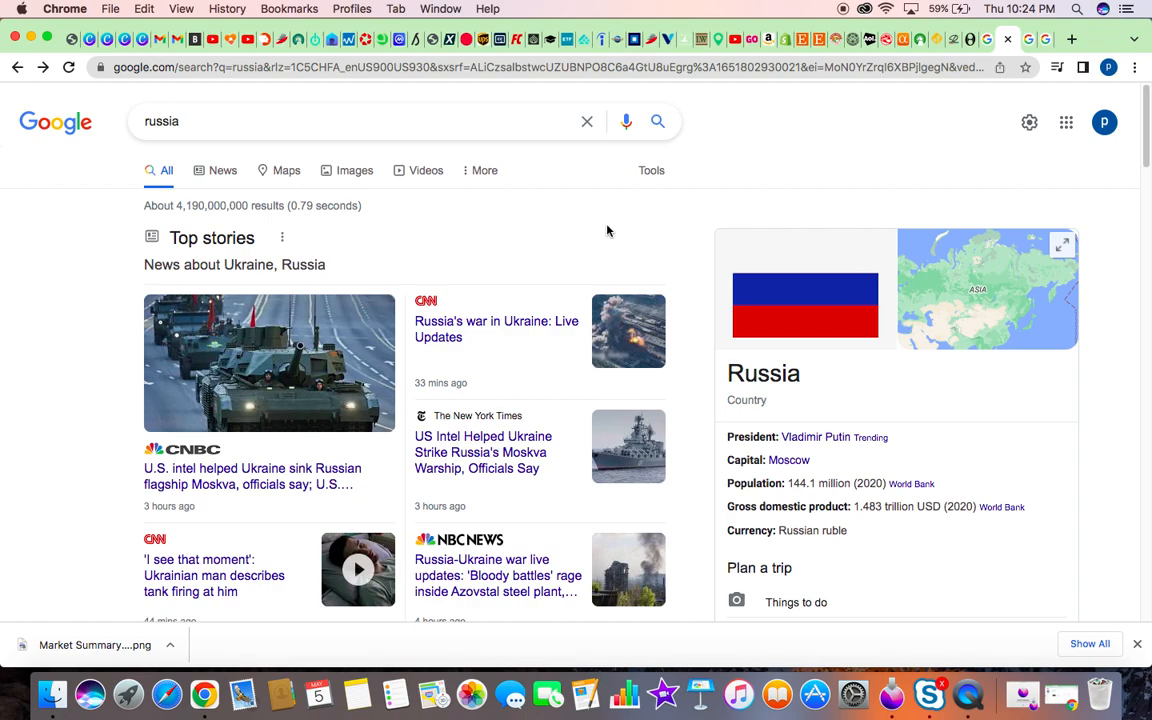
{"action": "scroll", "scroll_direction": "down", "scroll_amount": 3}
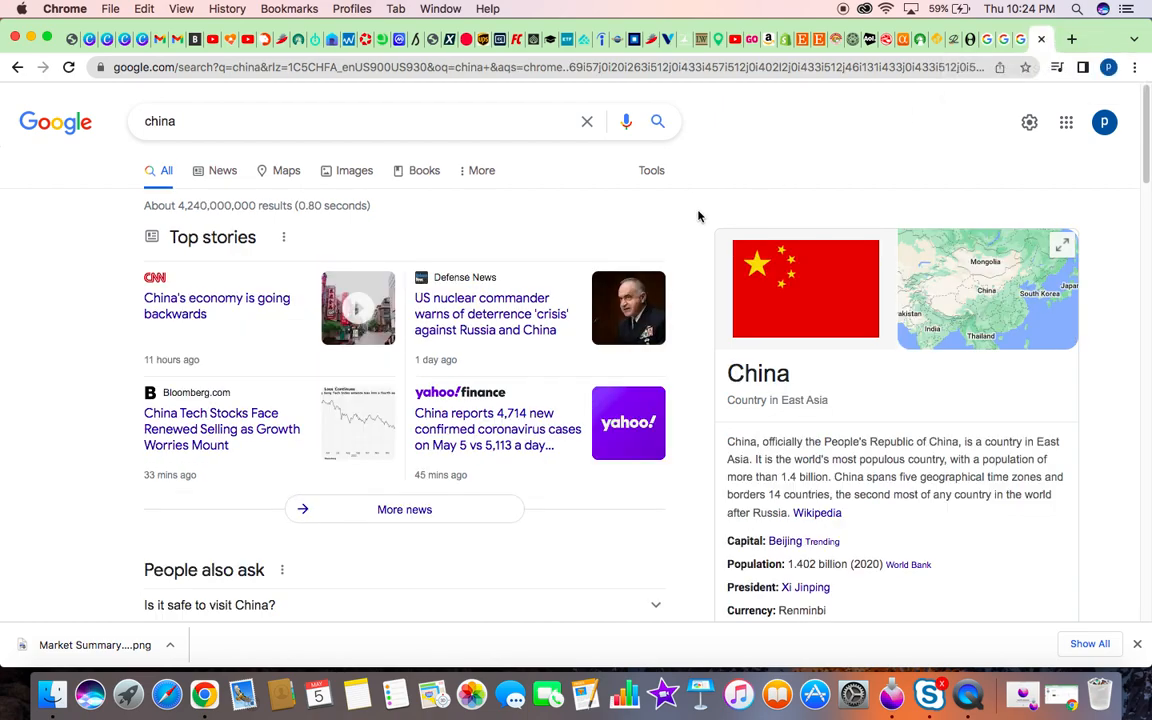
- Scroll the China results down past Top stories to People also ask and the Wikipedia entry
{"action": "scroll", "scroll_direction": "down", "scroll_amount": 3}
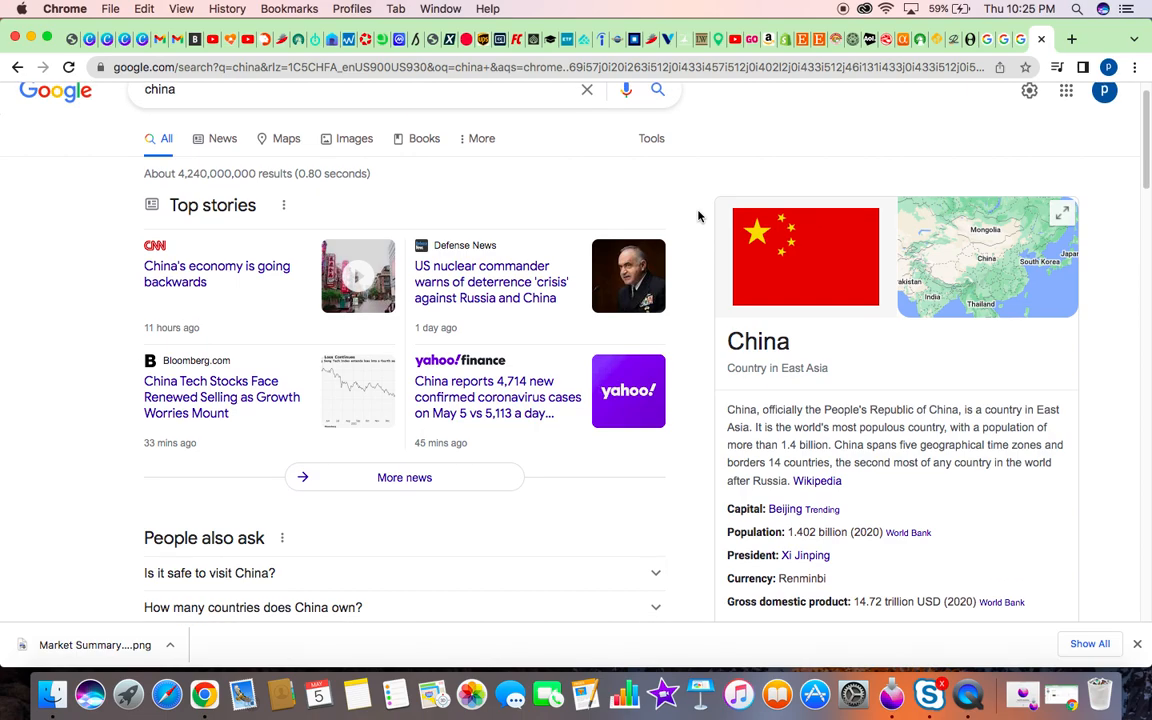
{"action": "scroll", "scroll_direction": "down", "scroll_amount": 3}
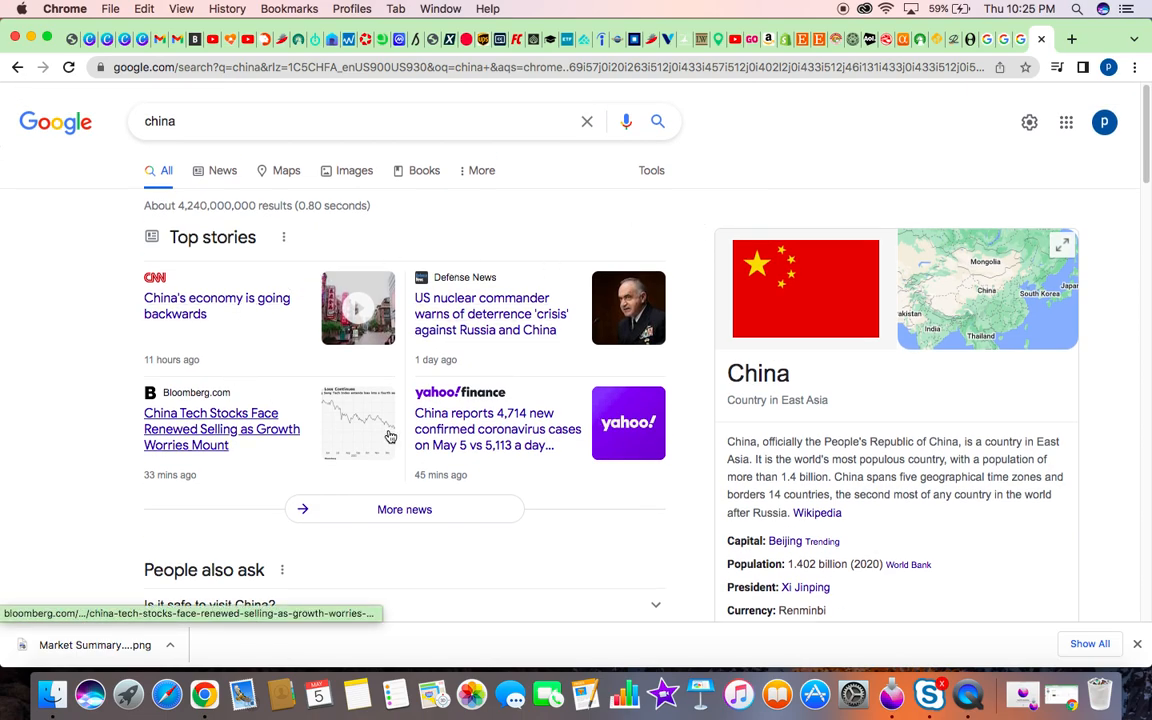
{"action": "mouse_move", "coordinate": [112, 430]}
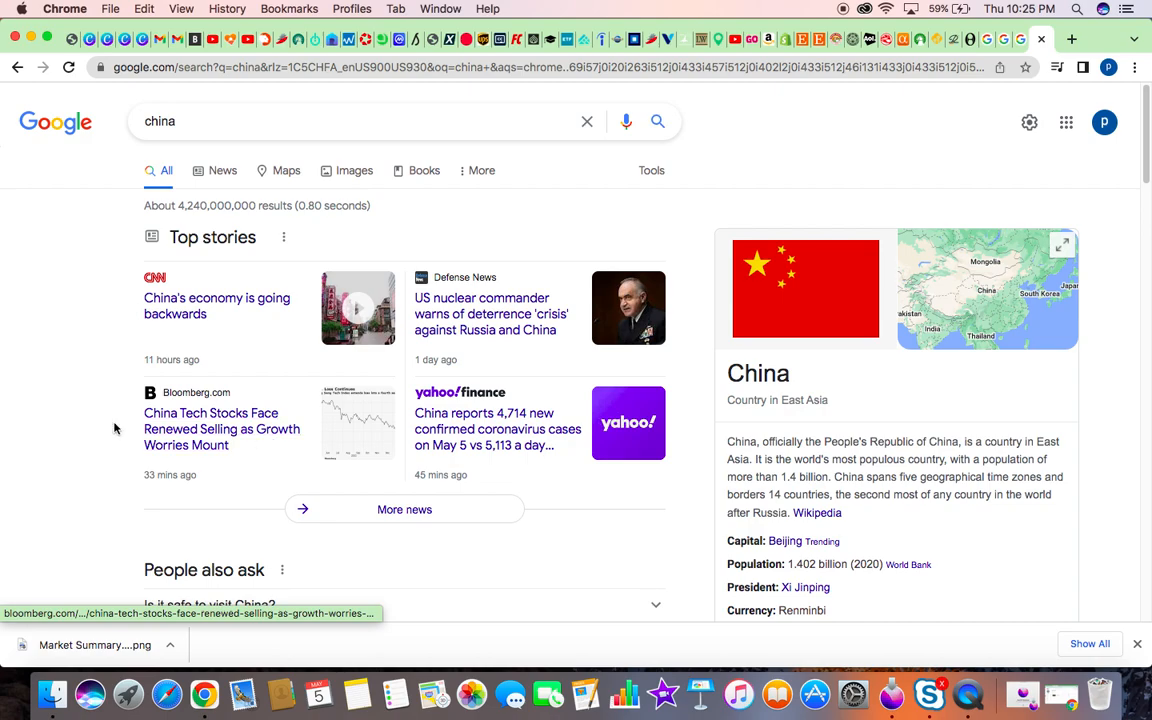
{"action": "mouse_move", "coordinate": [80, 408]}
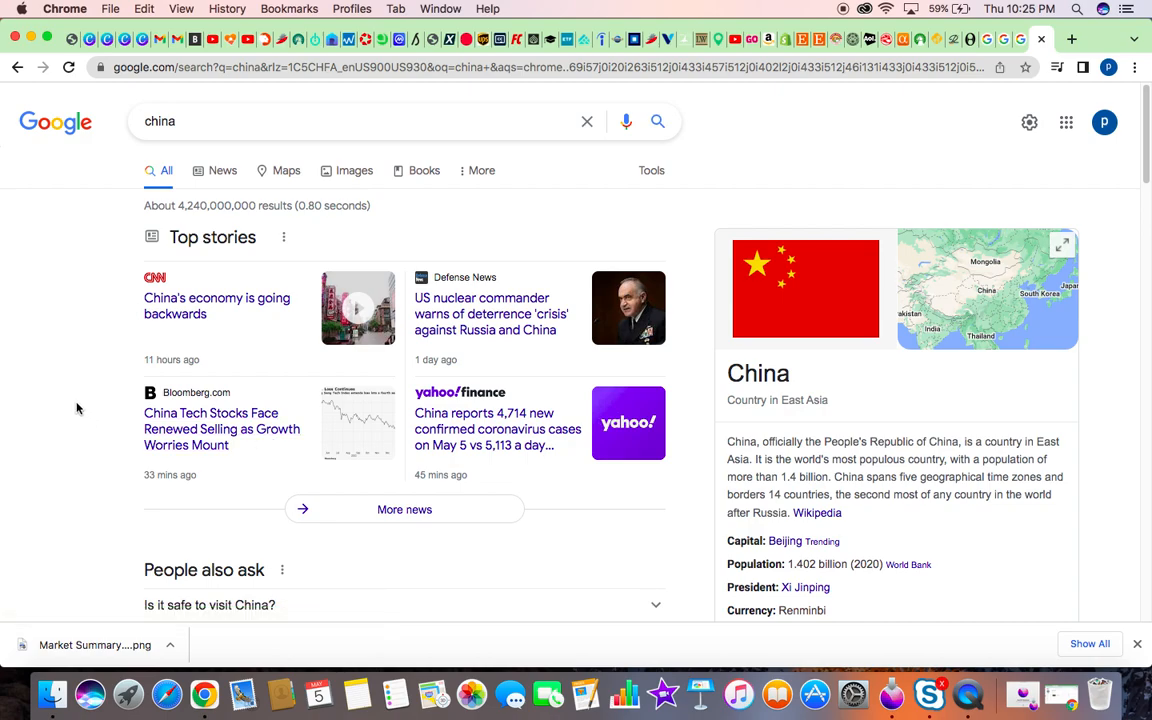
{"action": "scroll", "scroll_direction": "down", "scroll_amount": 3}
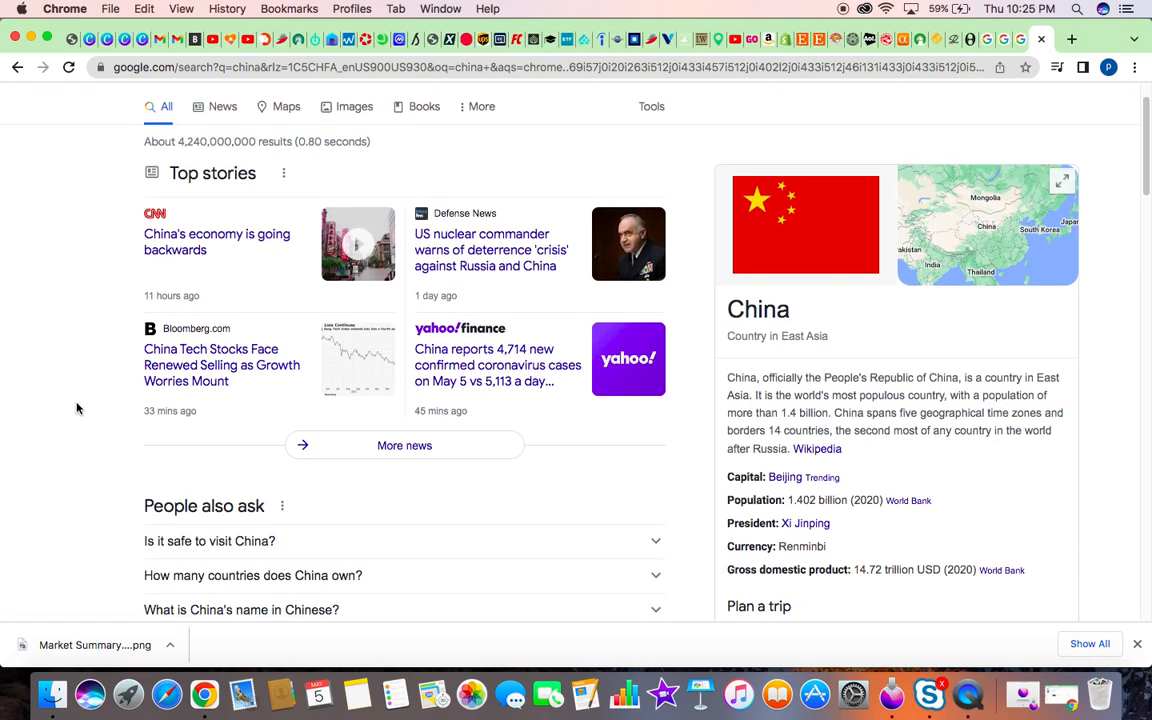
{"action": "scroll", "scroll_direction": "down", "scroll_amount": 3}
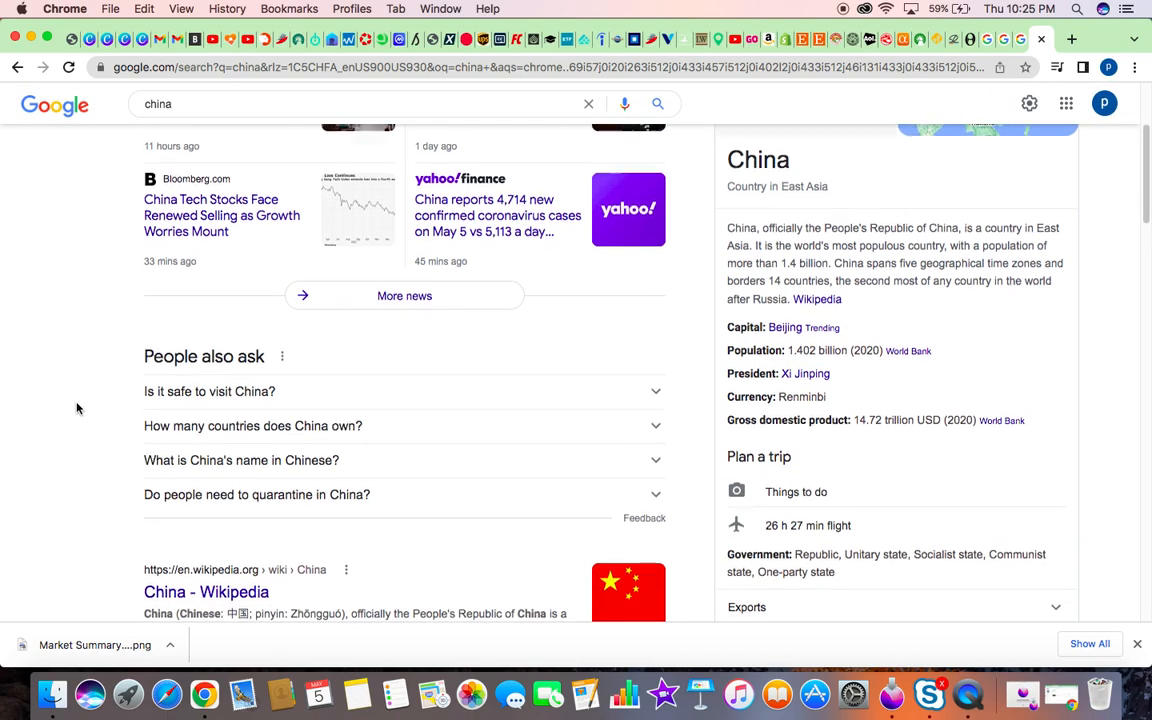
{"action": "scroll", "scroll_direction": "down", "scroll_amount": 3}
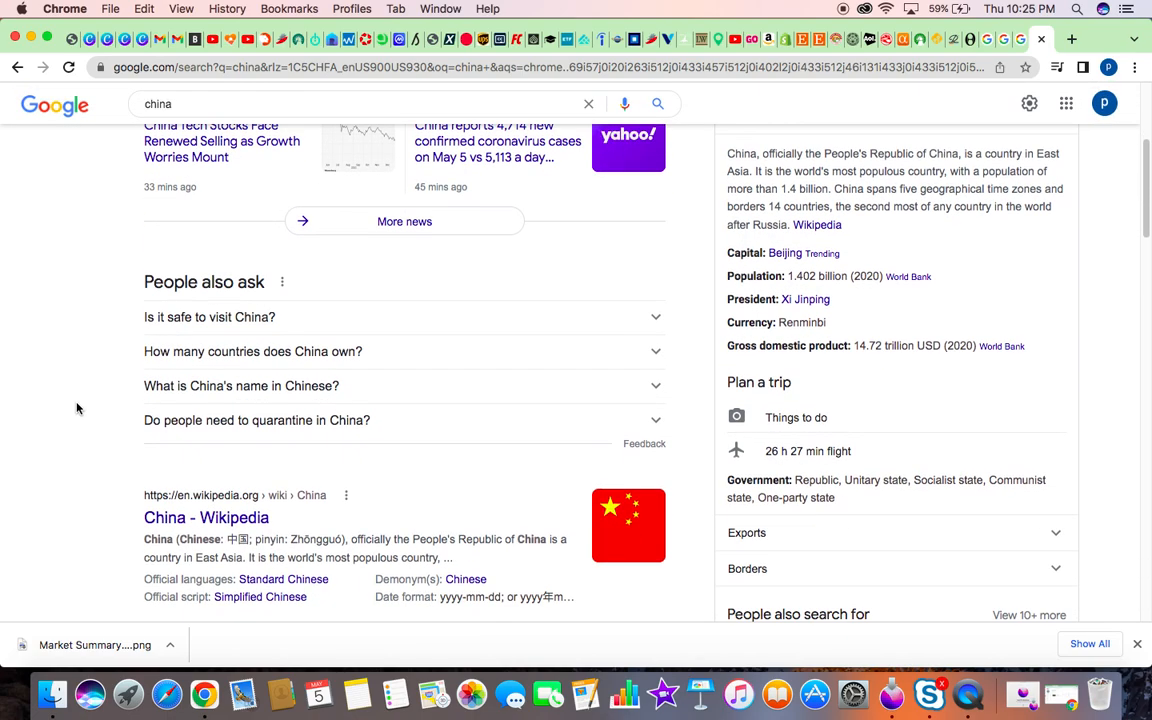